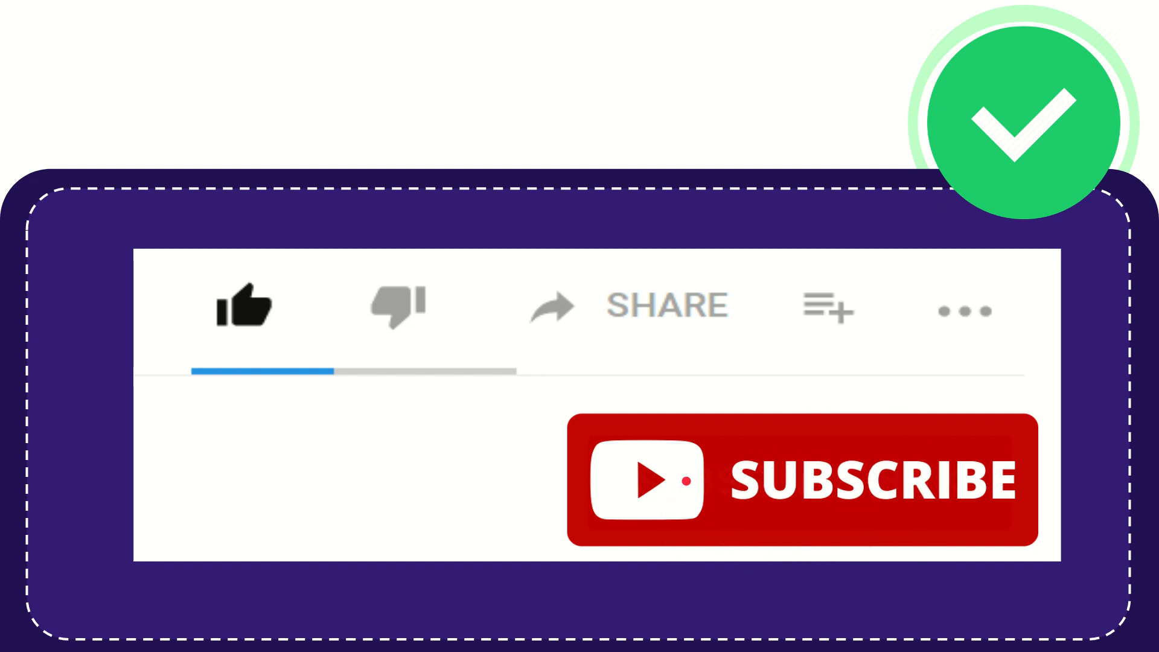
click(248, 307)
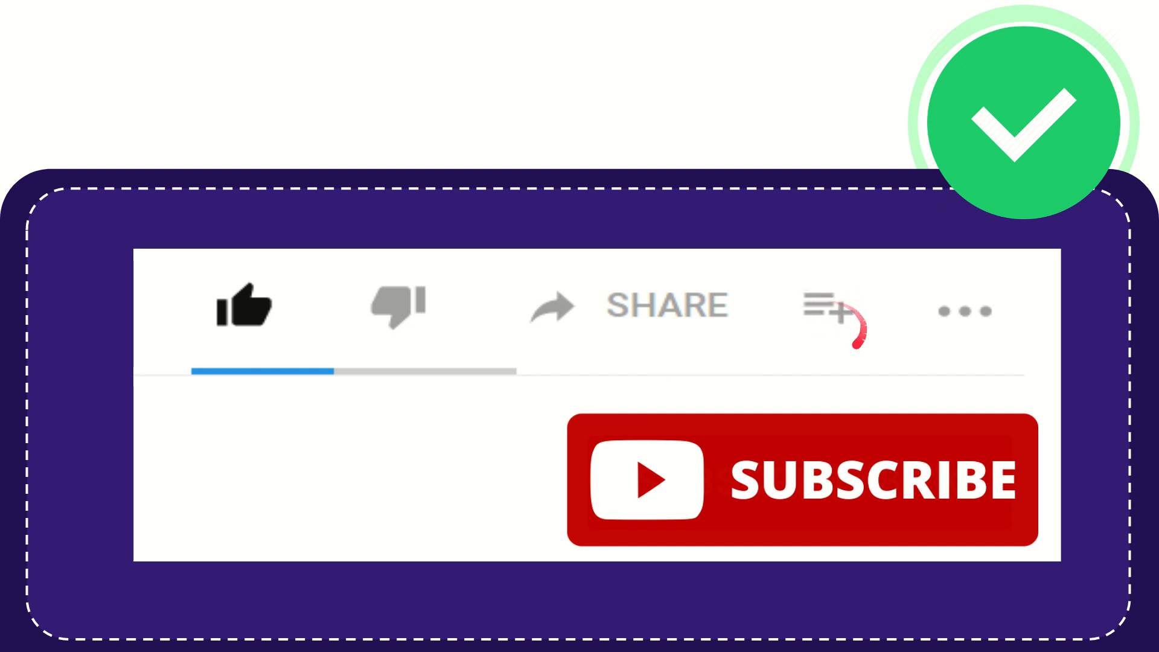
mouse_move(969, 309)
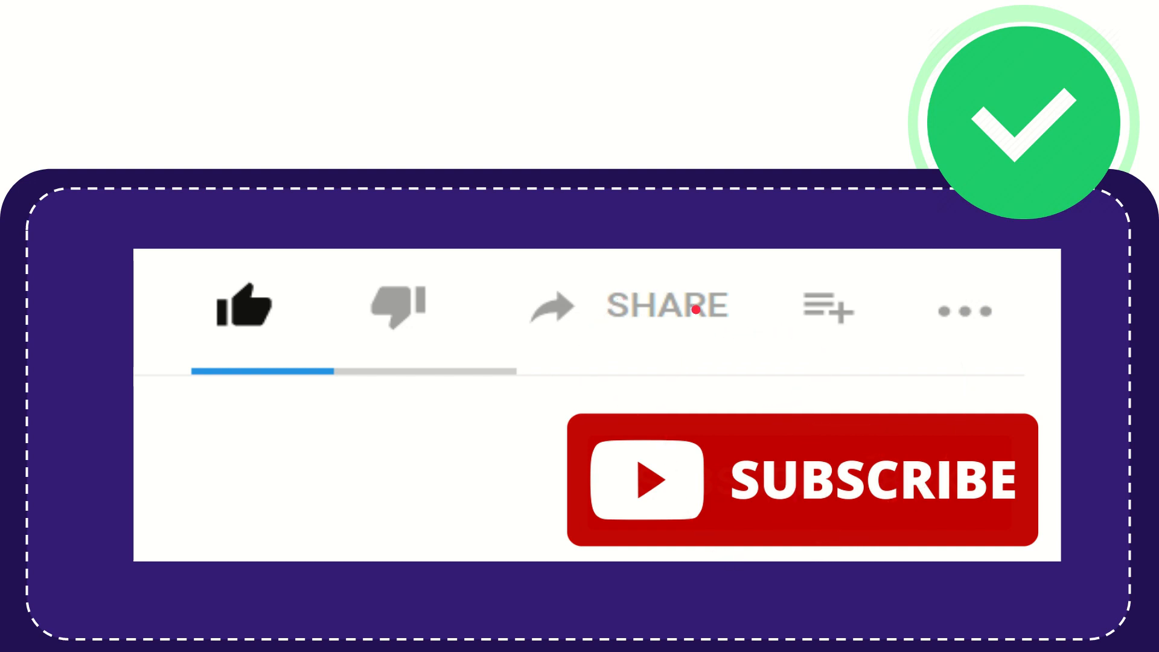
mouse_move(671, 369)
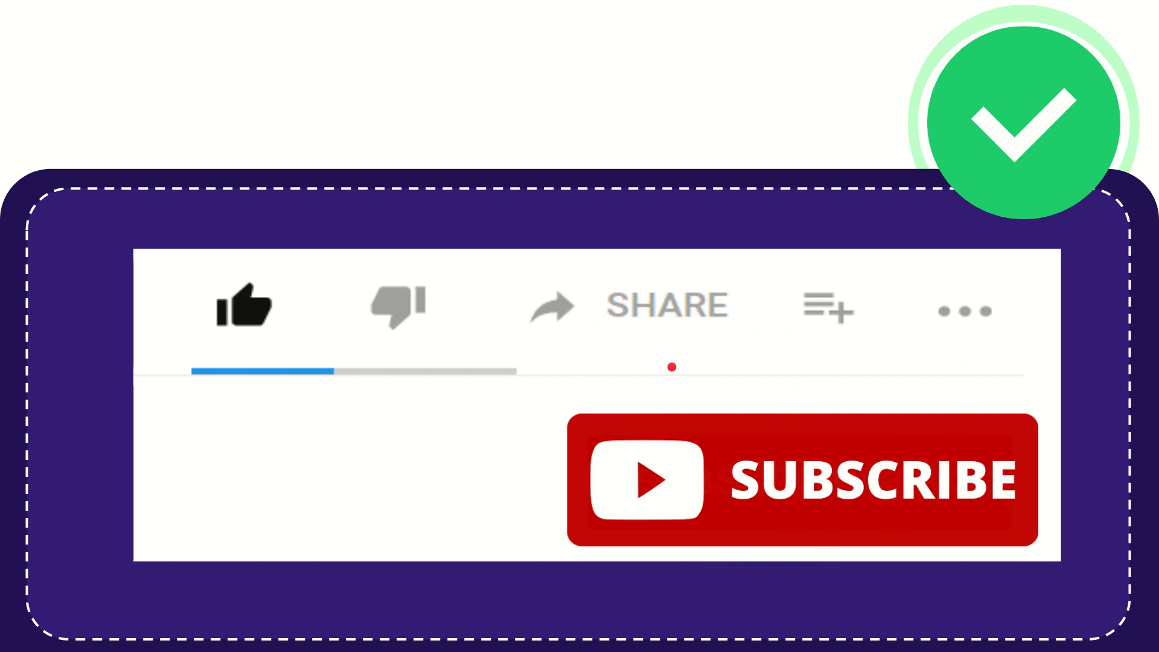